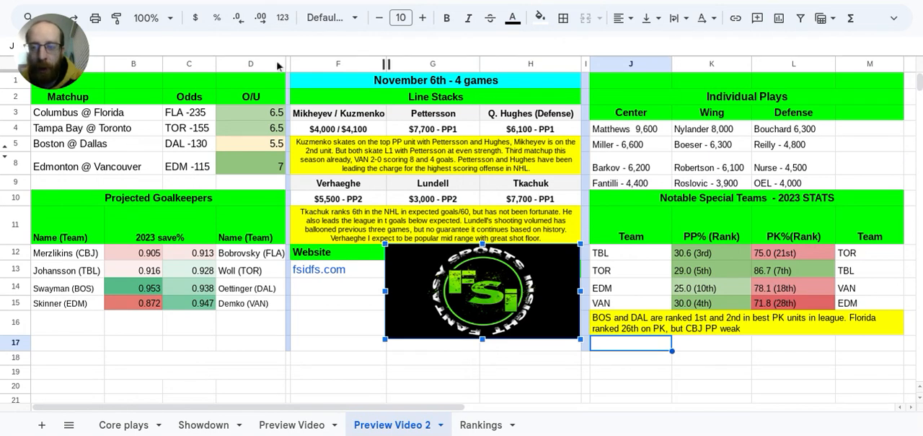
click(189, 111)
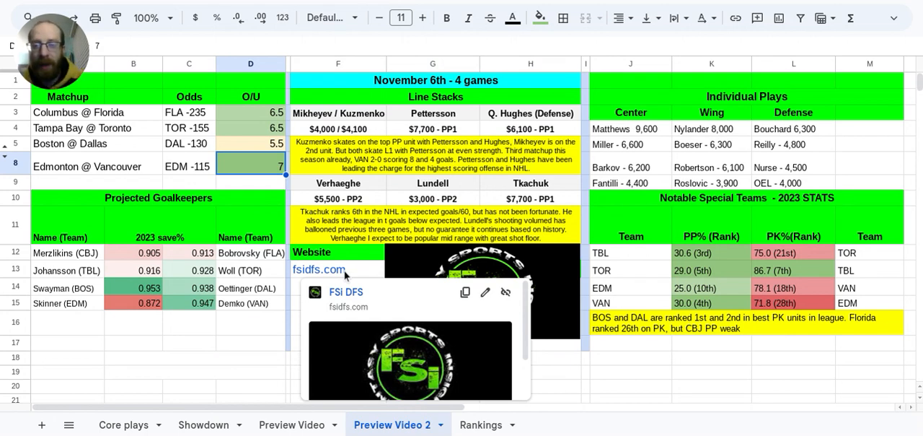
click(189, 112)
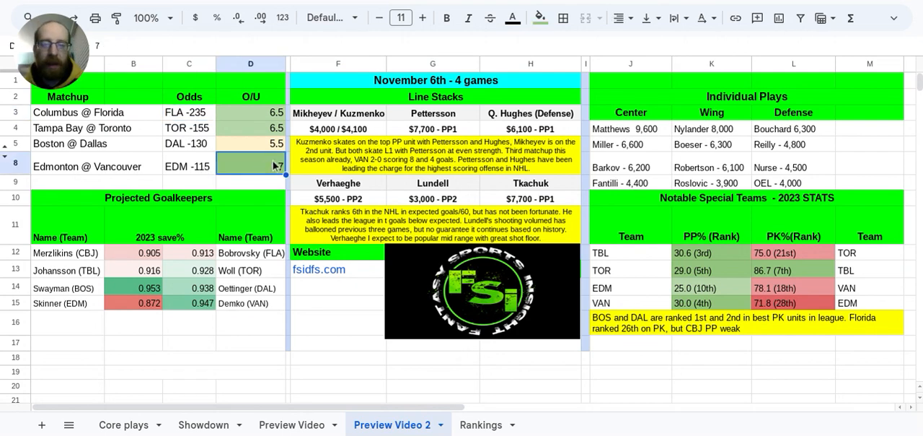
text(7)
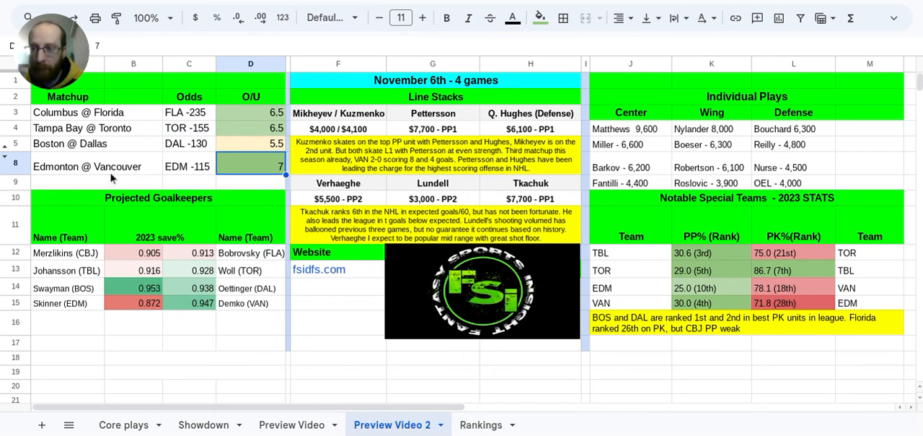
click(250, 144)
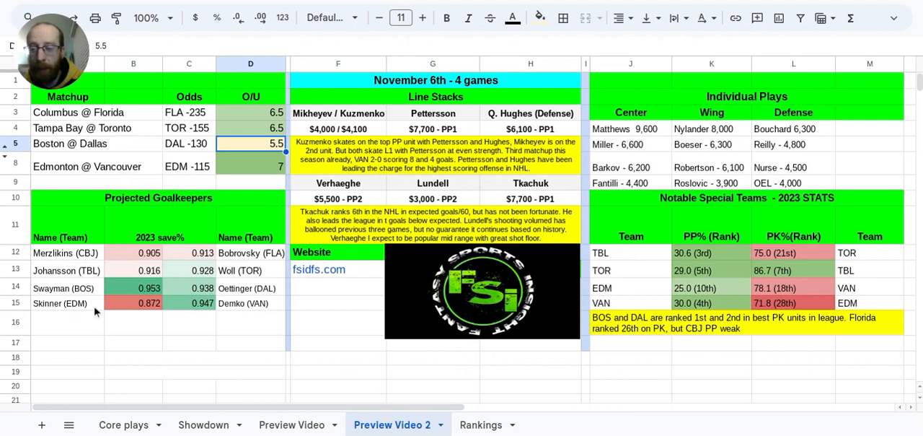
click(251, 252)
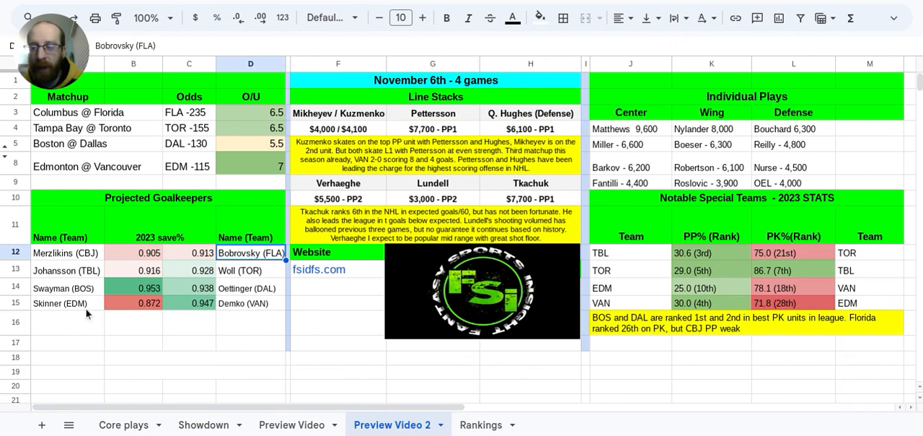
click(61, 304)
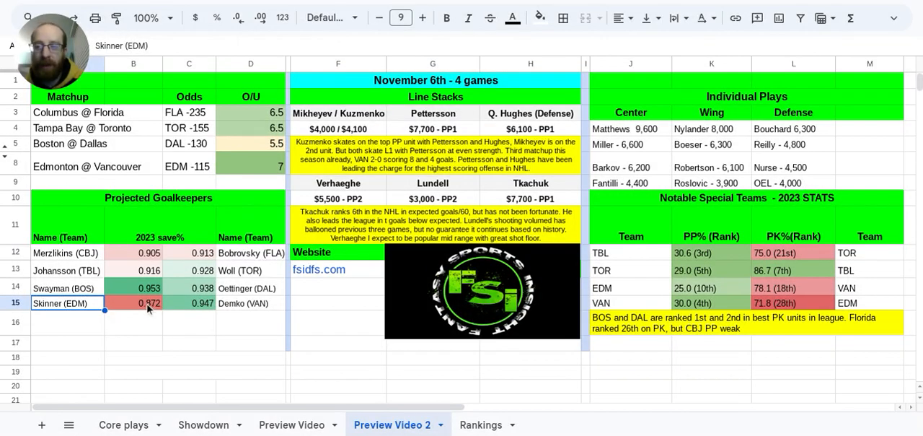
mouse_move(107, 306)
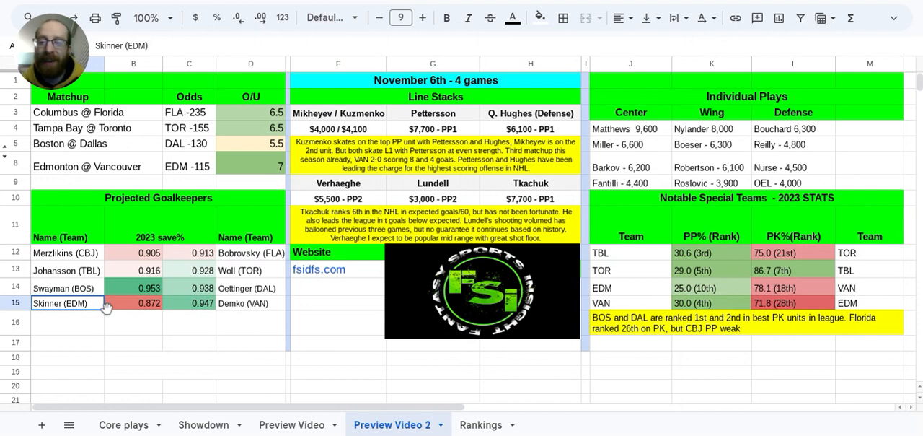
mouse_move(110, 313)
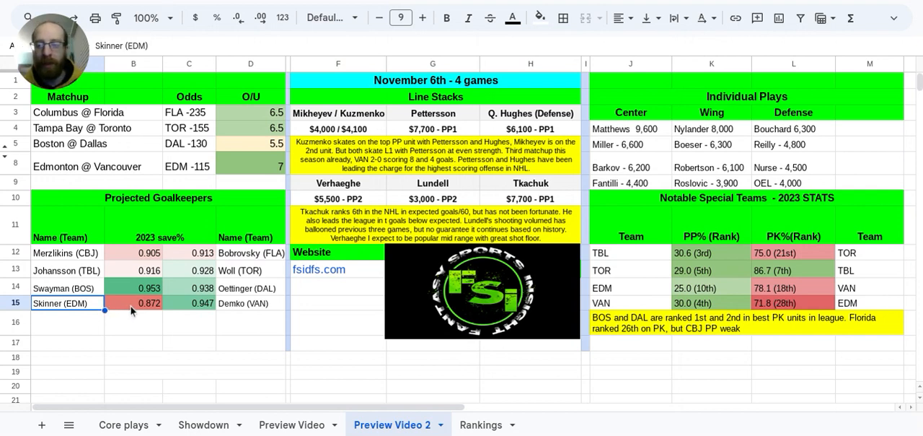
click(243, 303)
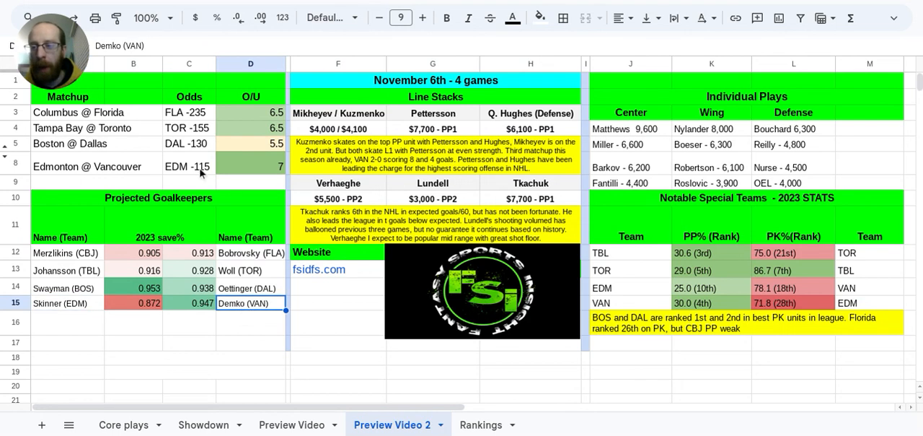
click(189, 166)
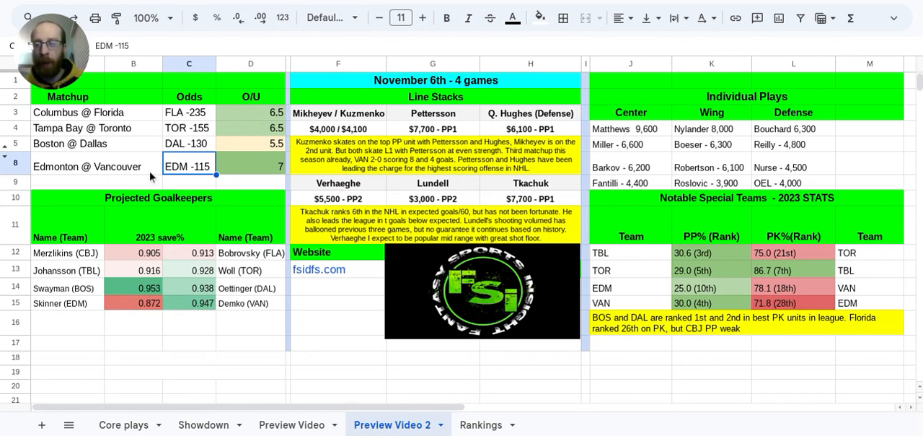
click(249, 303)
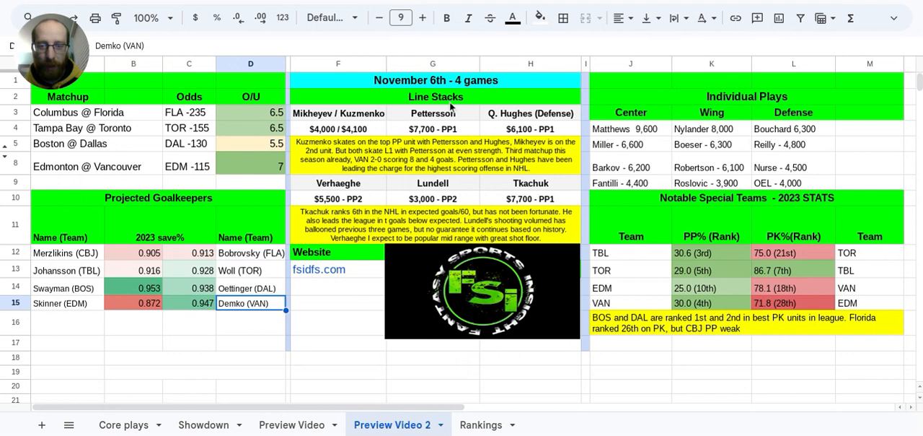
click(435, 97)
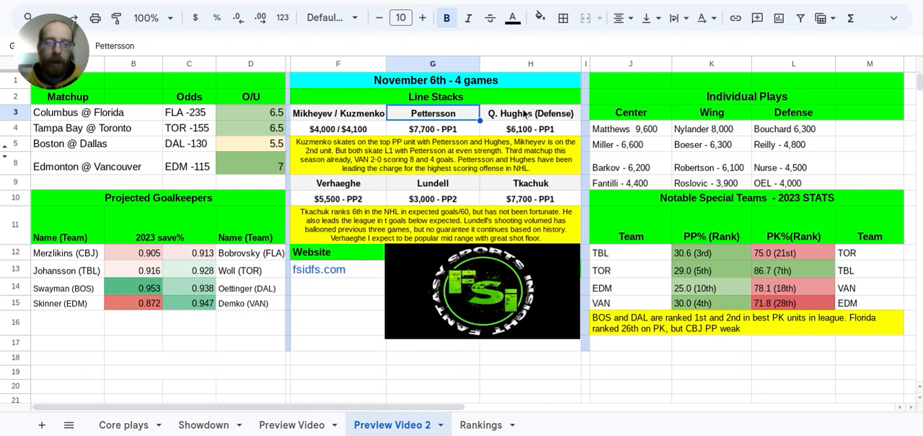
click(337, 113)
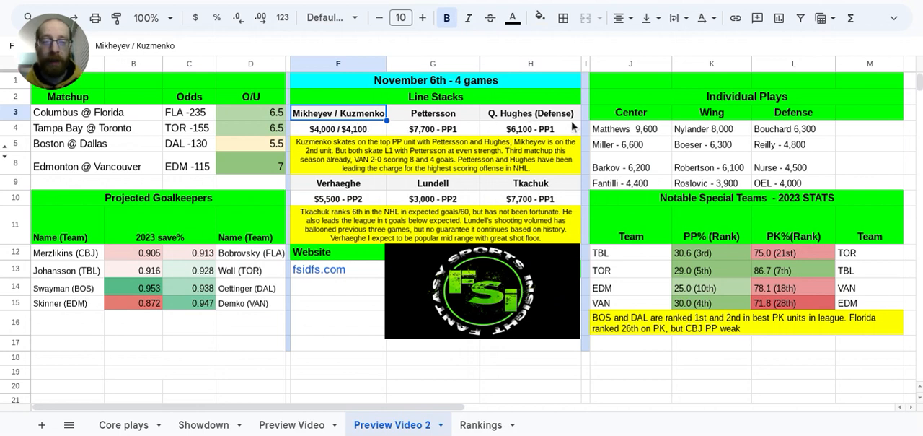
click(630, 144)
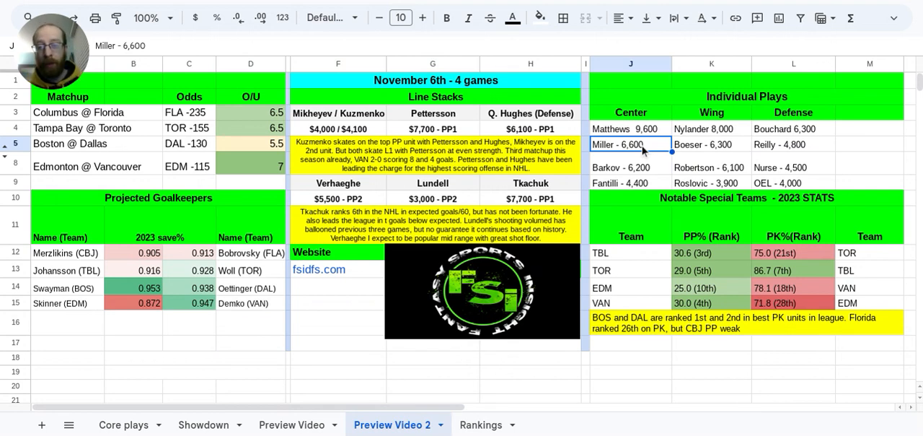
mouse_move(717, 305)
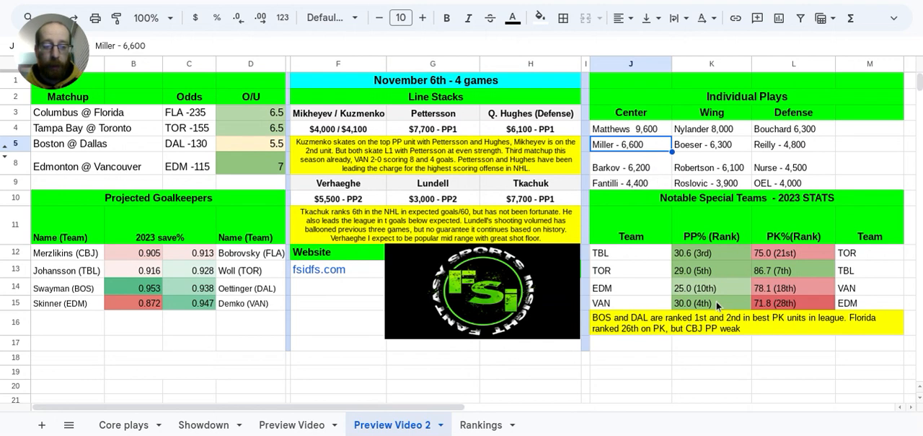
click(712, 303)
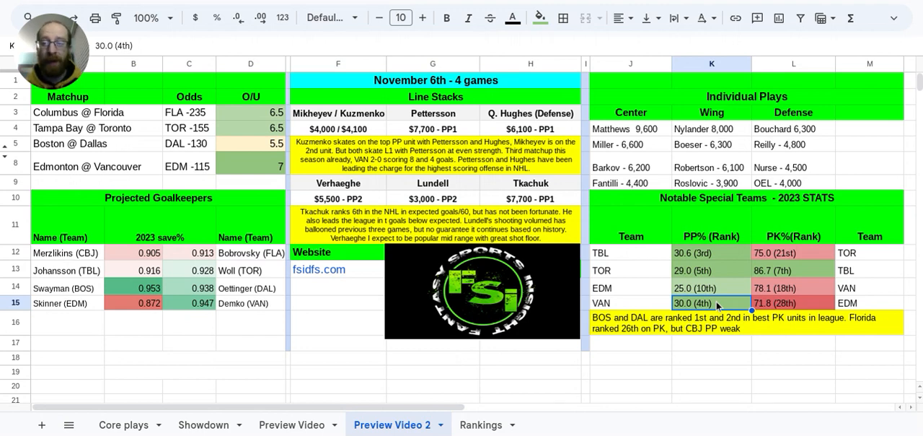
click(792, 303)
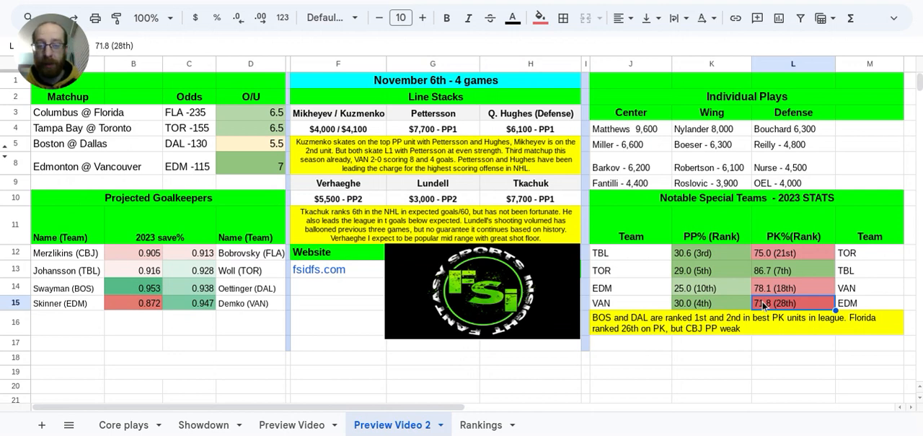
mouse_move(735, 325)
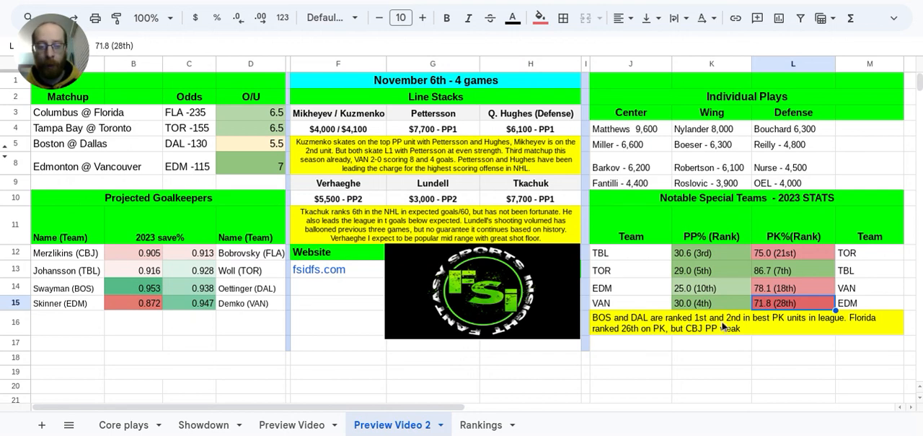
click(721, 328)
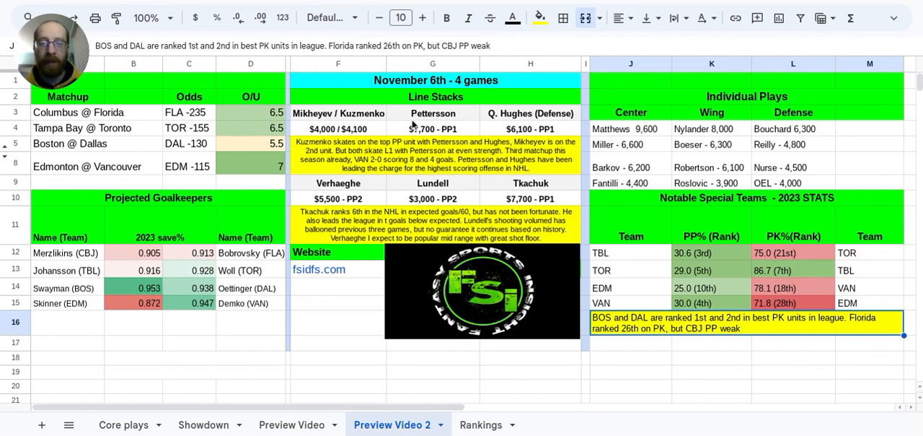
mouse_move(524, 120)
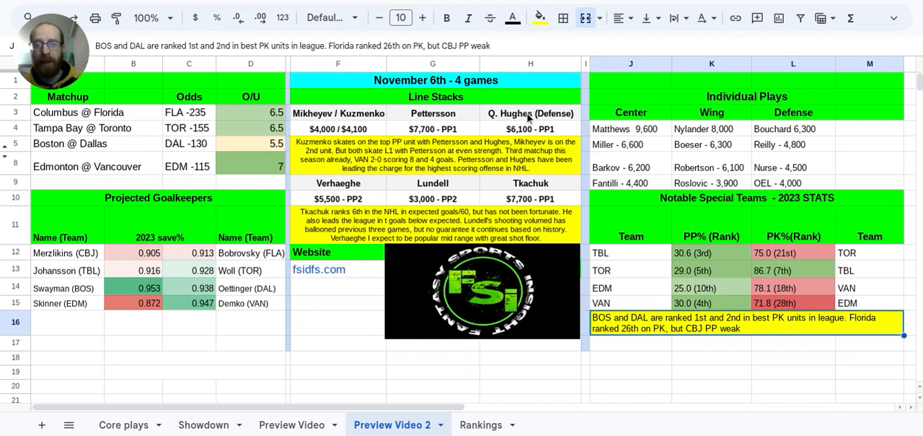
click(530, 128)
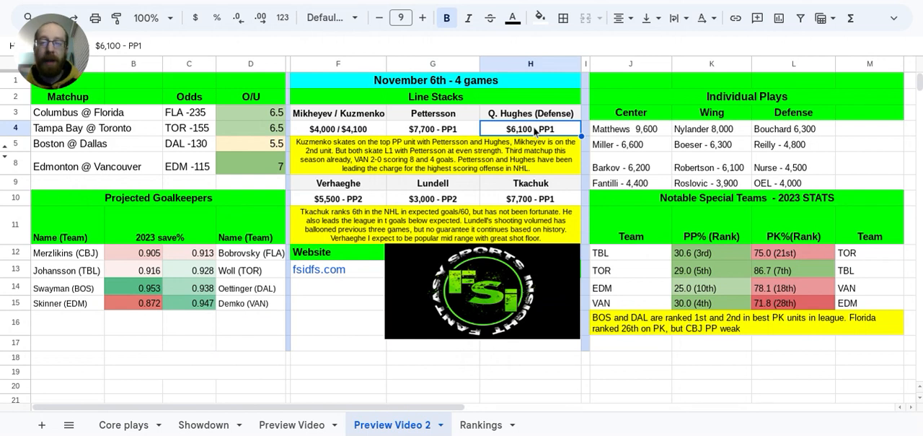
mouse_move(432, 128)
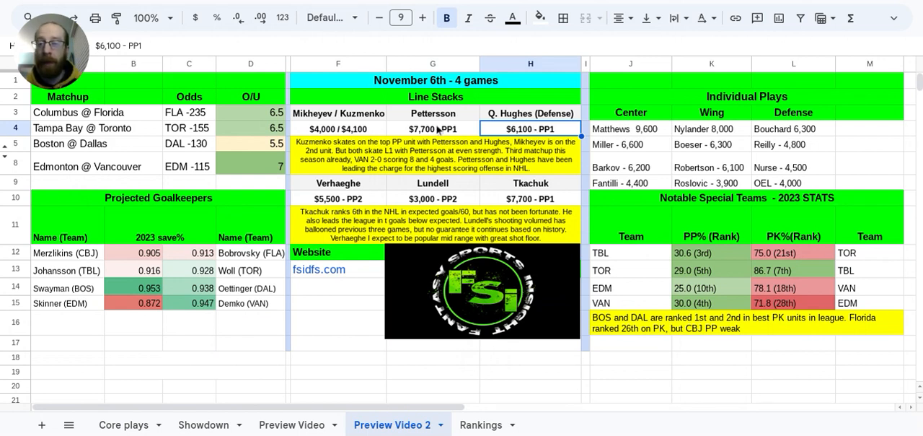
mouse_move(473, 123)
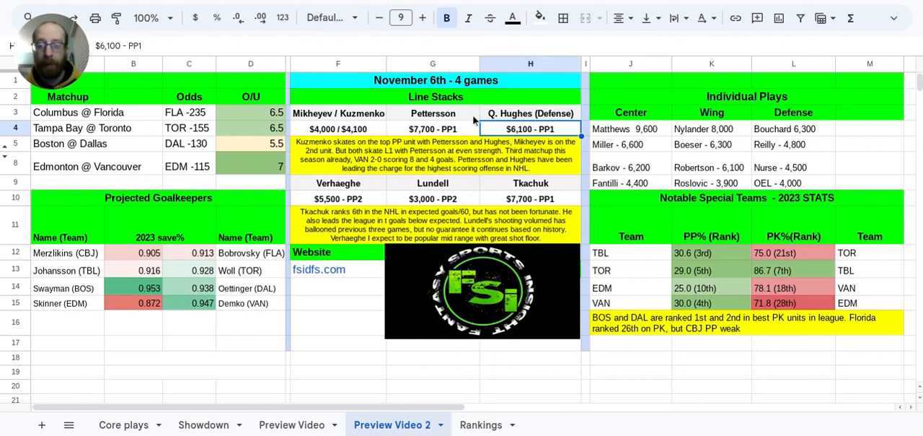
click(339, 182)
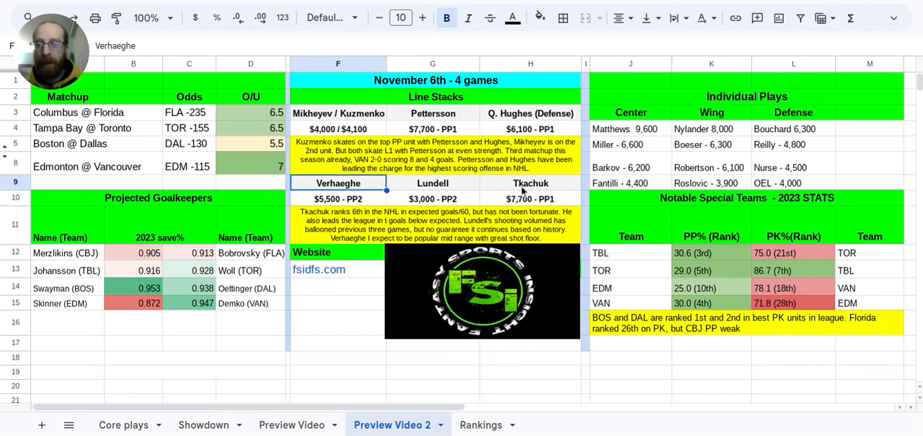
mouse_move(530, 199)
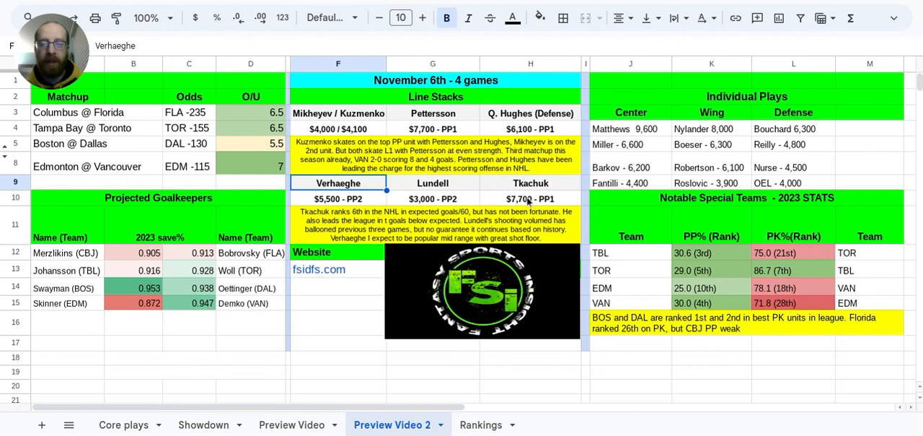
click(530, 199)
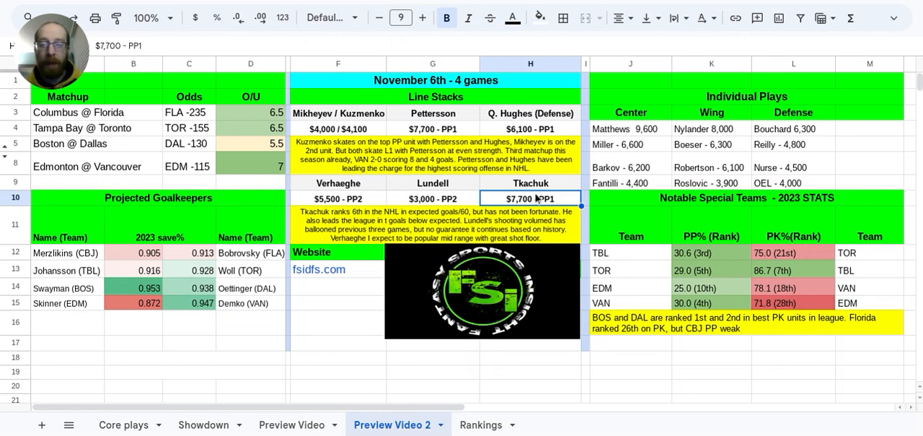
click(433, 198)
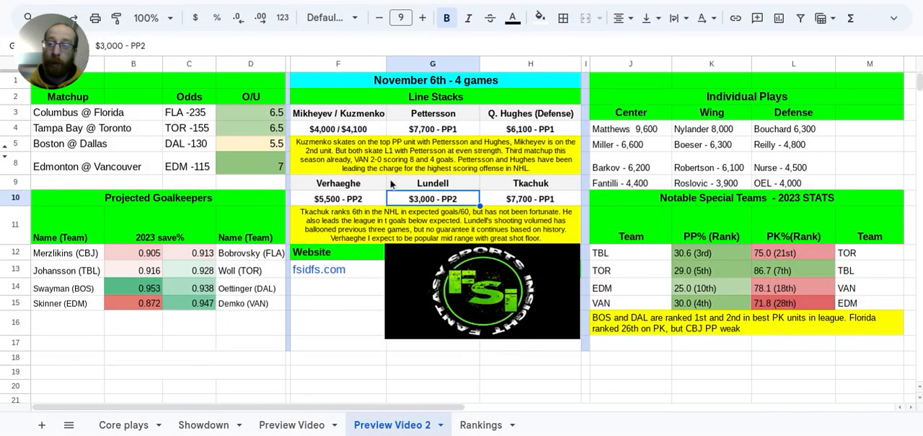
click(338, 183)
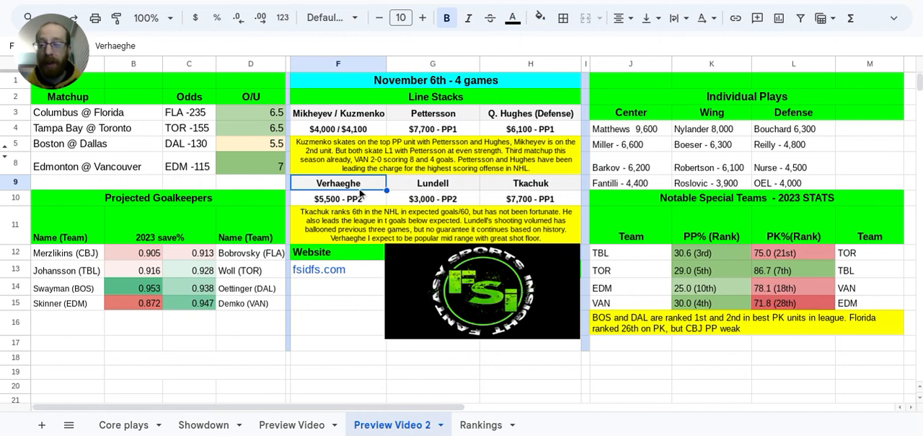
mouse_move(700, 130)
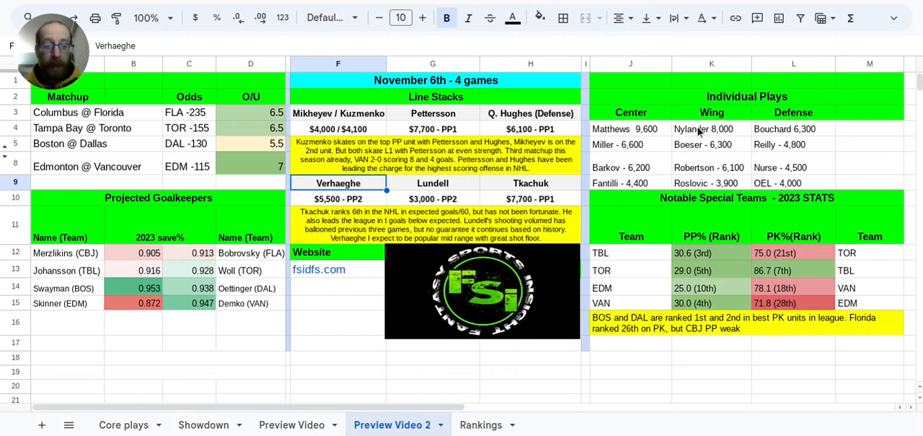
click(626, 128)
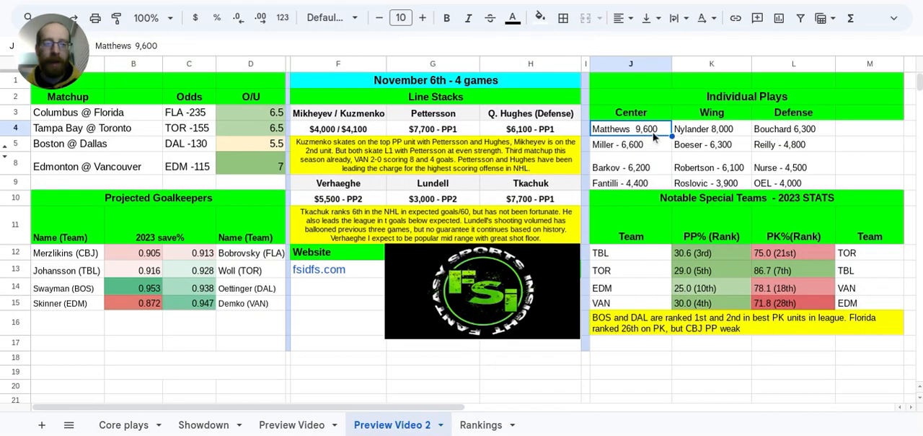
click(631, 144)
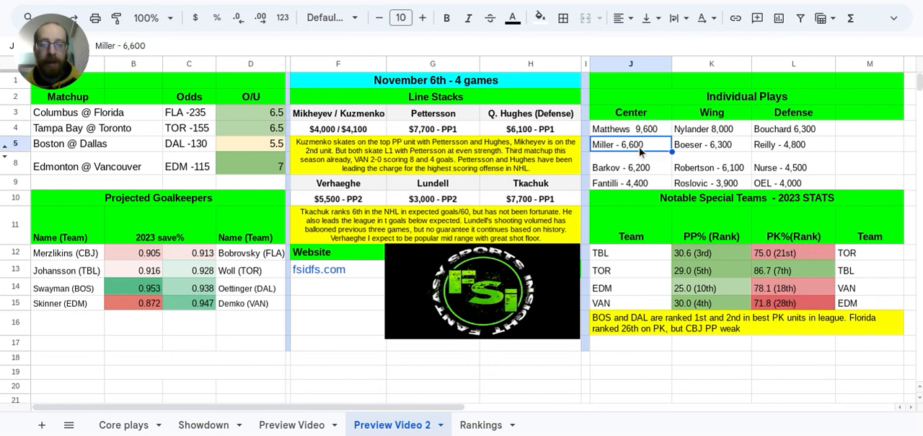
mouse_move(454, 116)
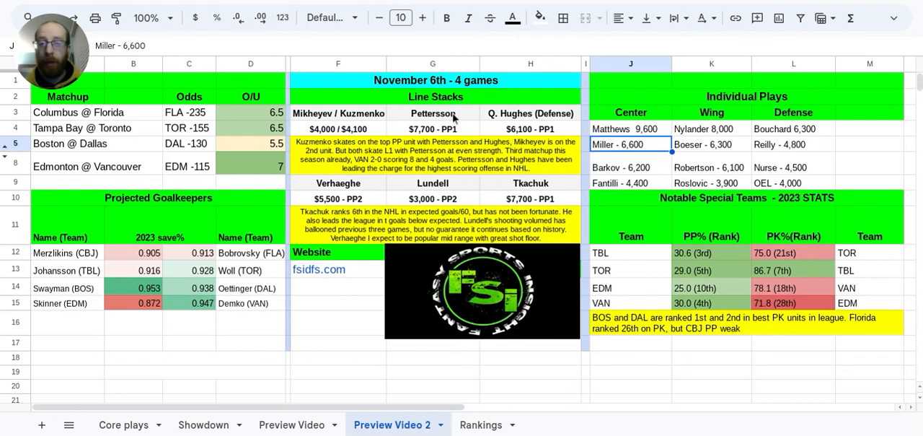
mouse_move(414, 117)
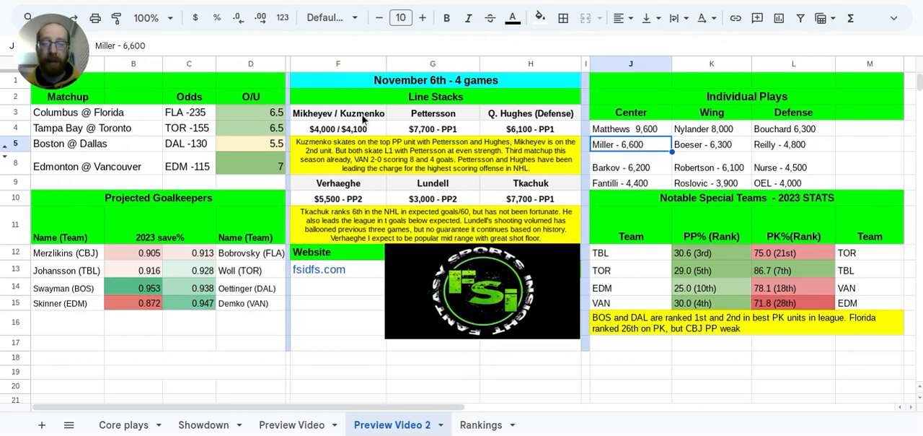
mouse_move(555, 103)
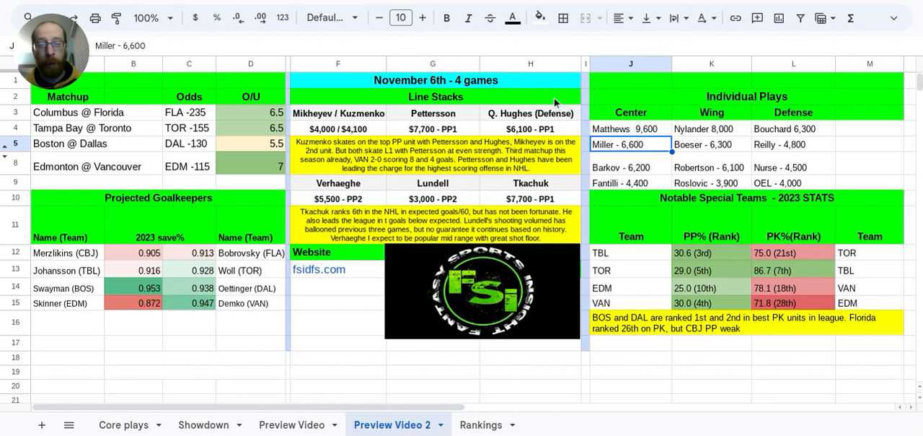
mouse_move(563, 124)
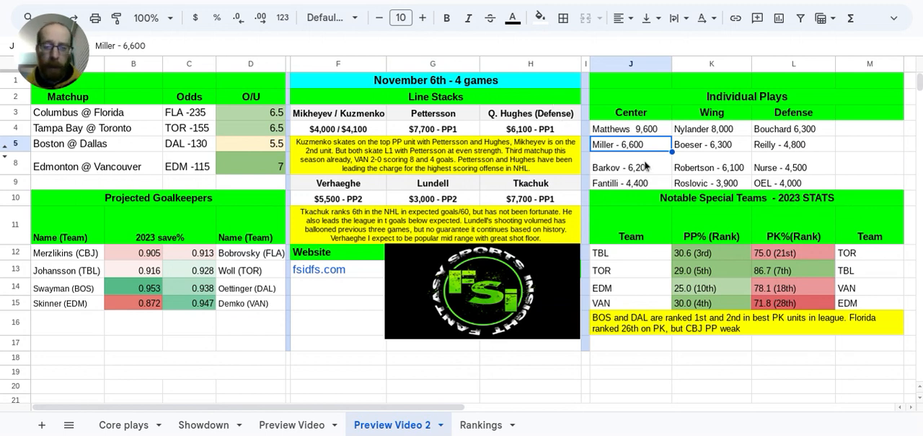
click(630, 166)
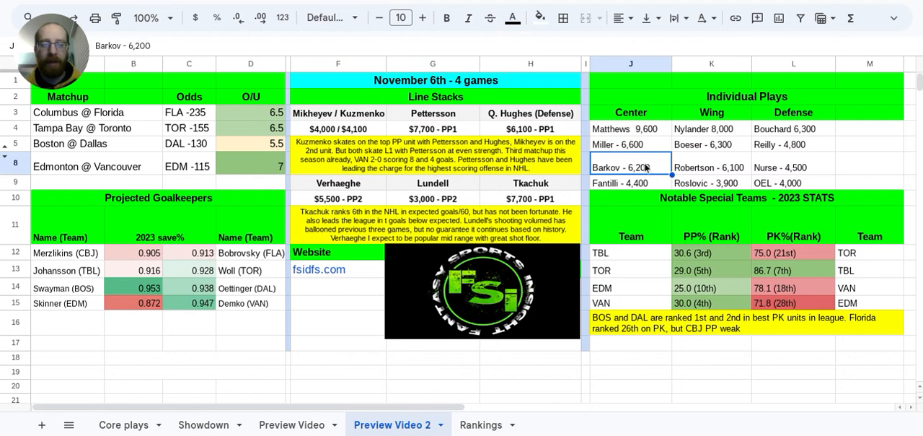
click(630, 182)
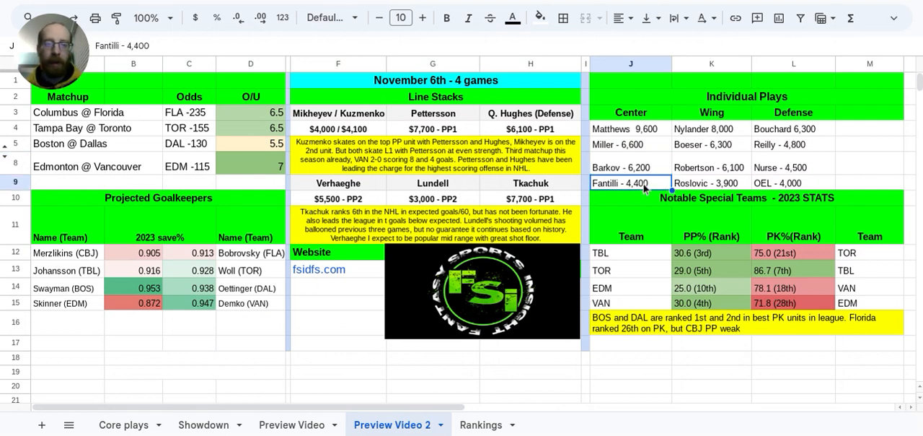
click(711, 183)
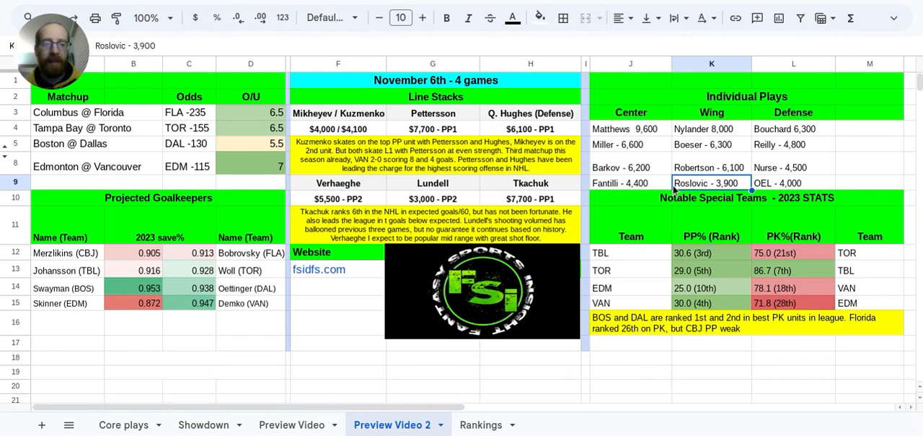
mouse_move(666, 188)
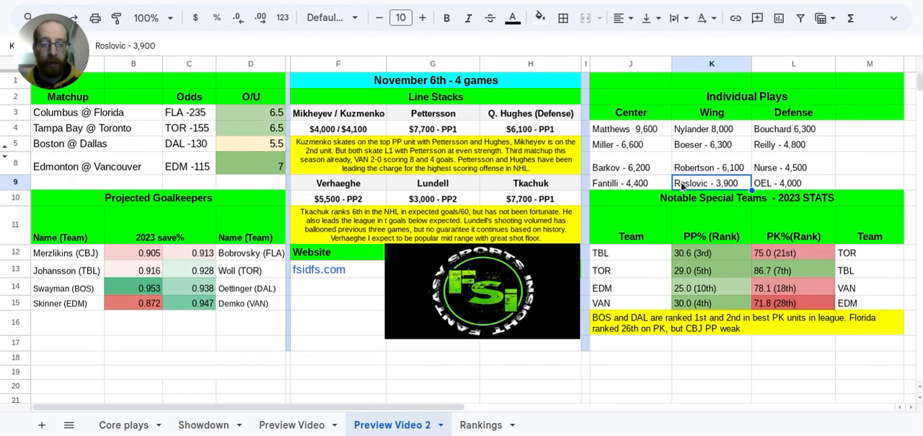
click(711, 129)
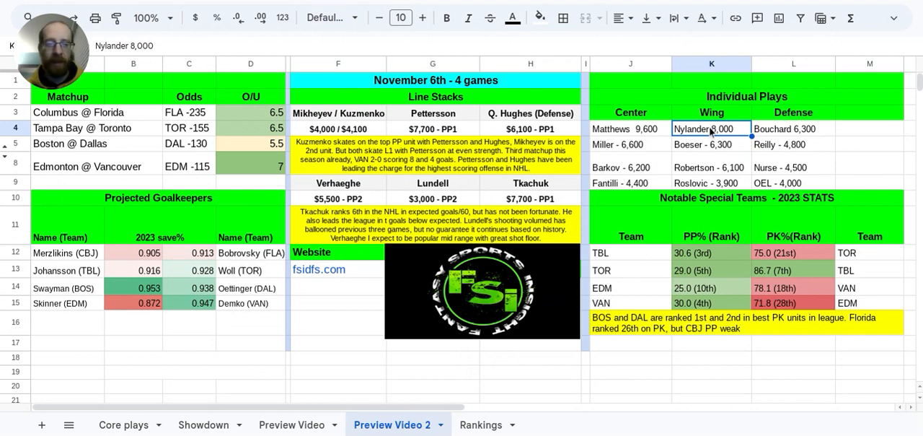
click(710, 144)
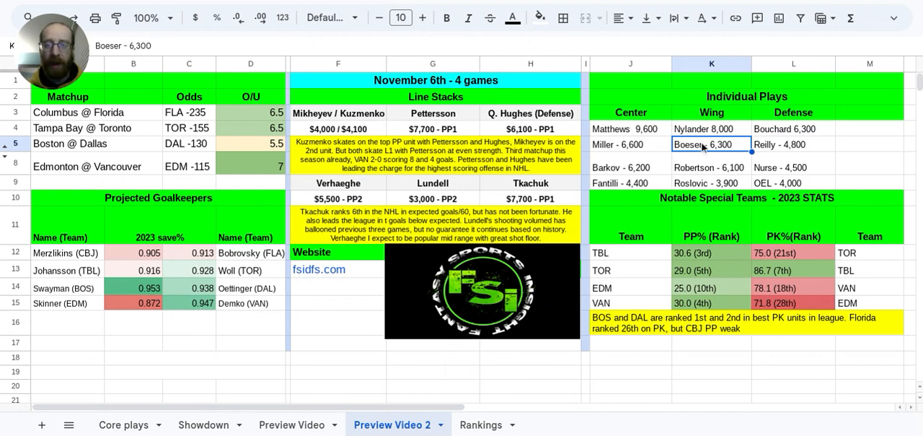
click(631, 144)
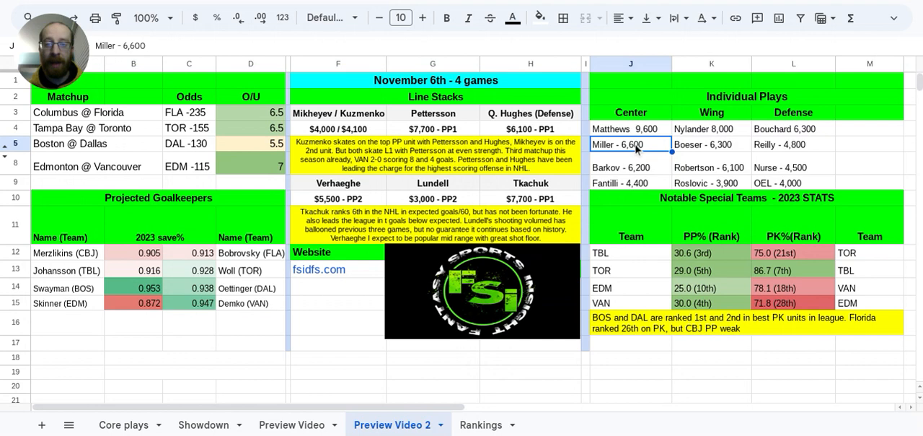
click(711, 144)
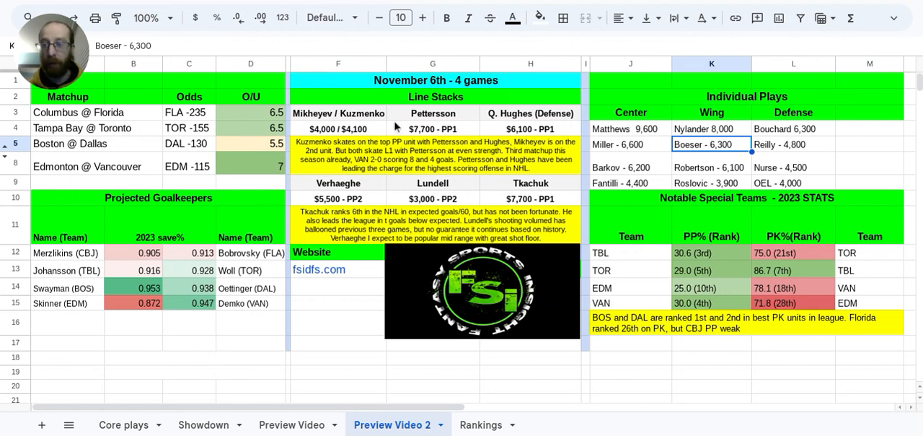
mouse_move(725, 133)
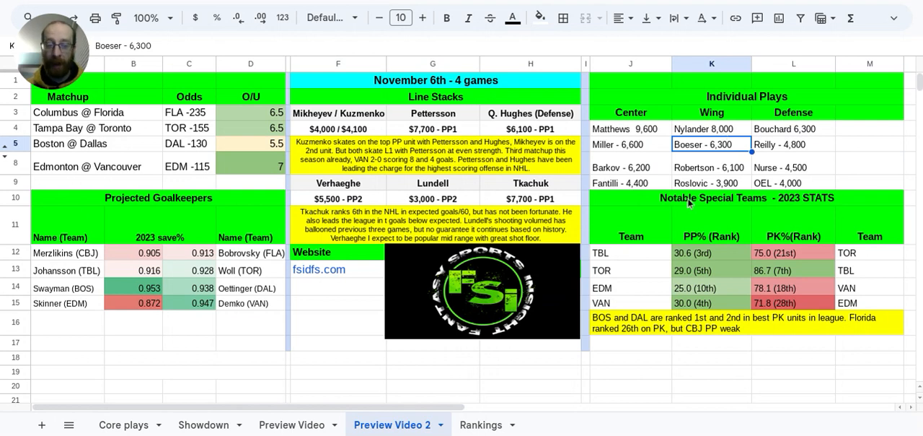
mouse_move(695, 309)
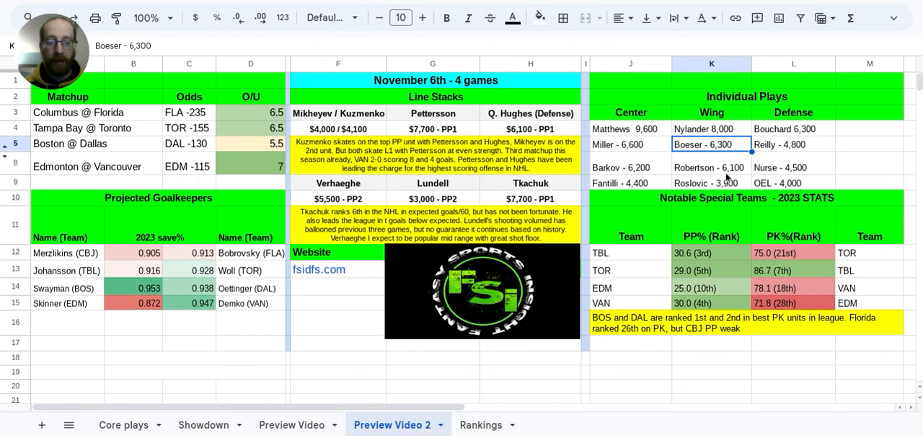
click(710, 167)
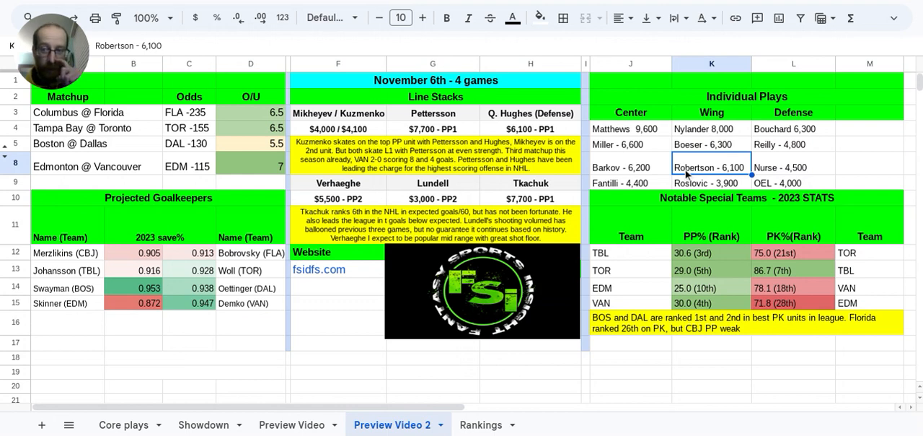
mouse_move(622, 338)
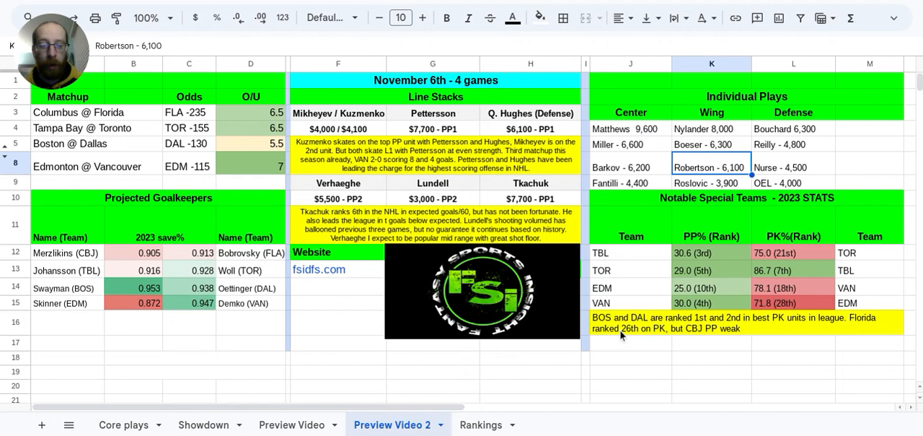
mouse_move(664, 331)
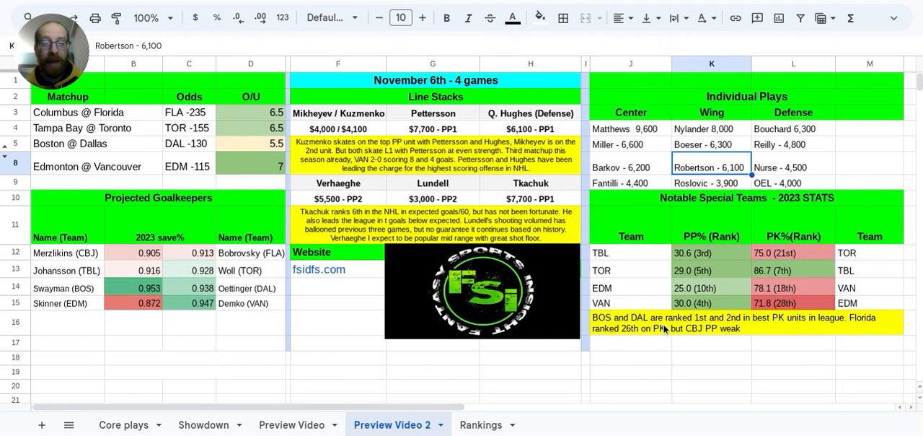
mouse_move(738, 173)
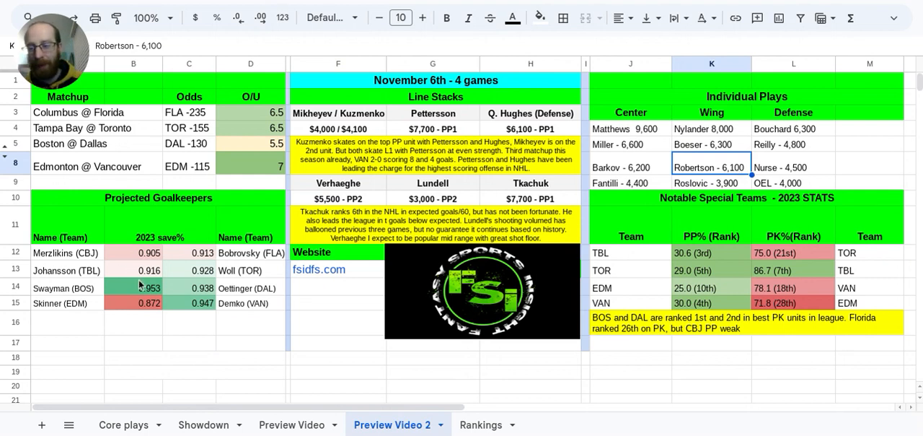
click(148, 288)
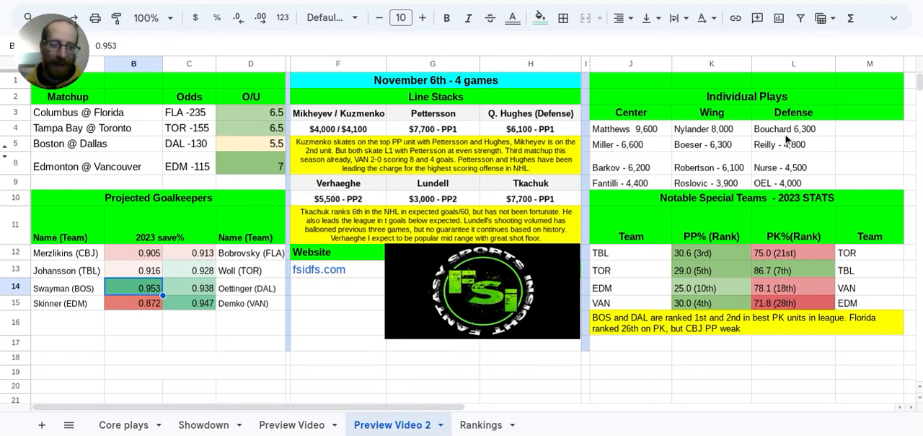
click(792, 129)
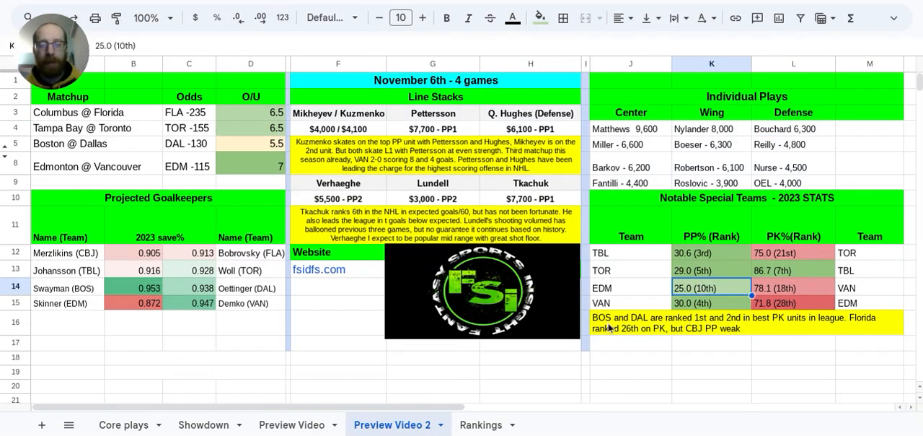
mouse_move(804, 144)
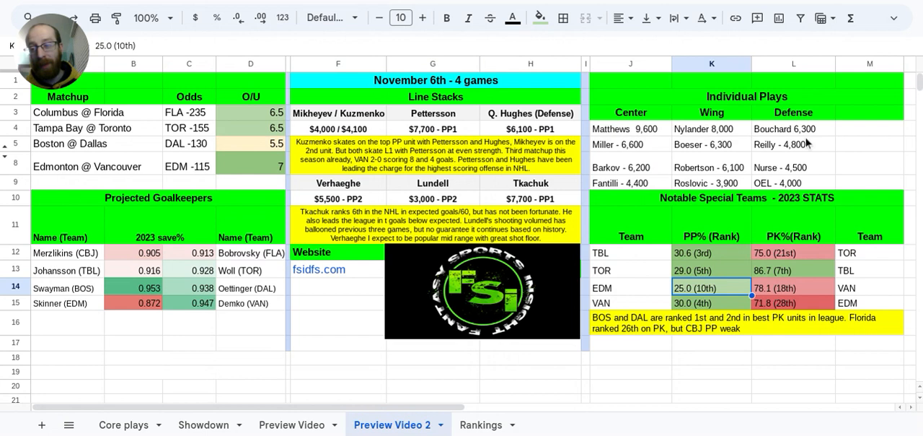
mouse_move(716, 292)
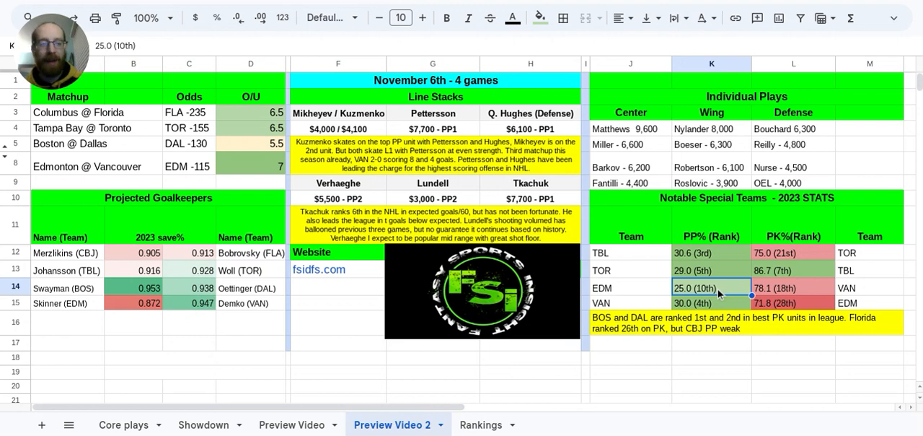
click(793, 287)
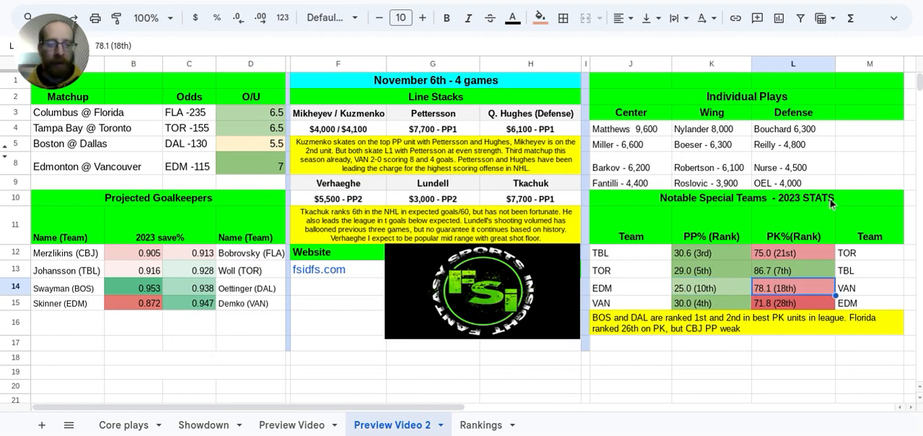
click(791, 128)
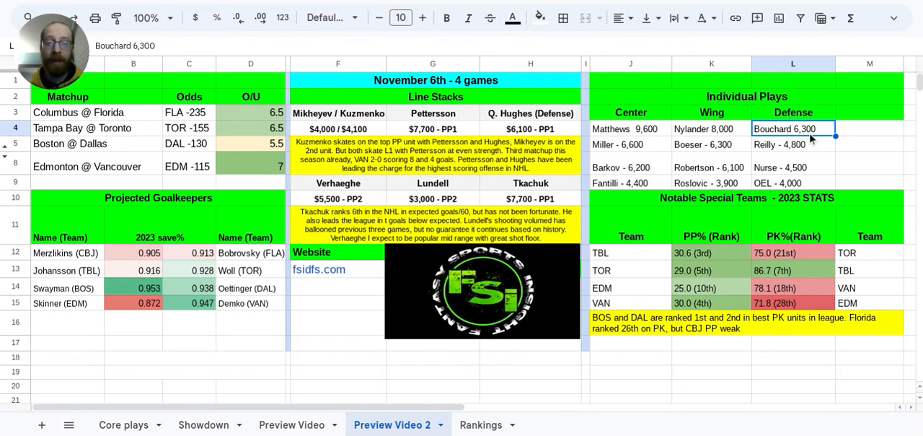
click(792, 167)
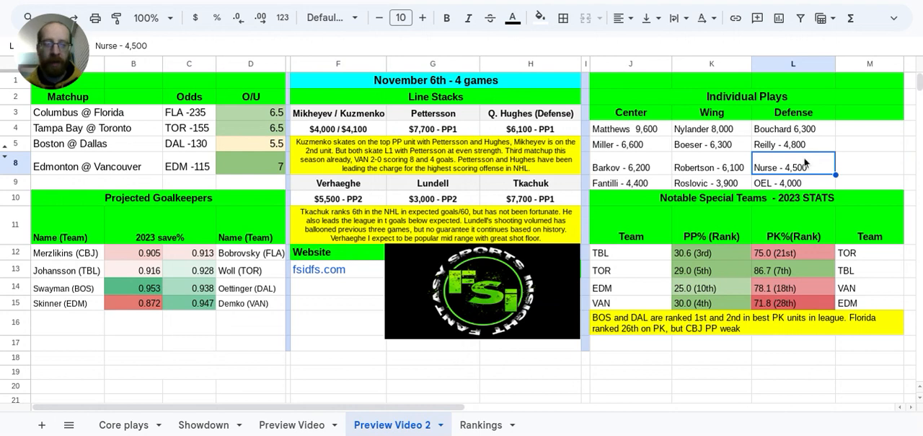
mouse_move(819, 171)
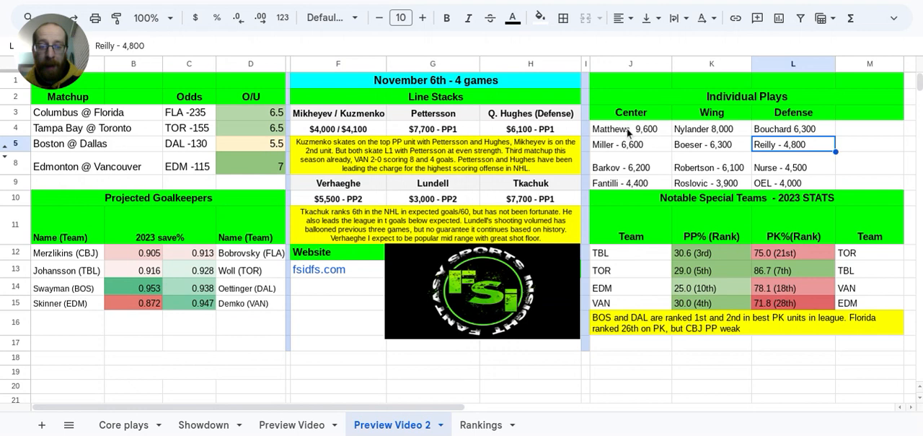
mouse_move(734, 138)
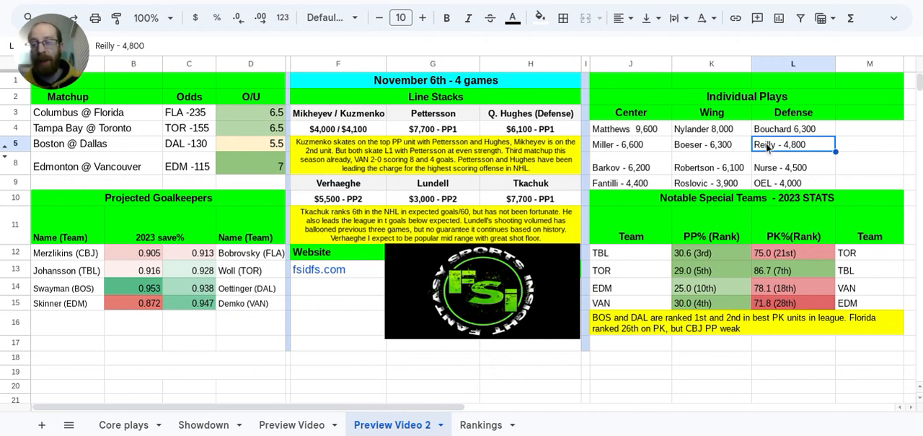
click(141, 270)
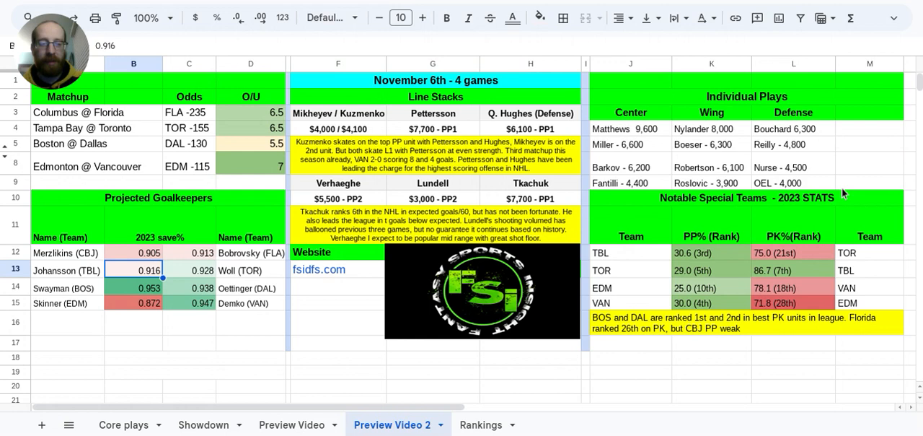
mouse_move(799, 186)
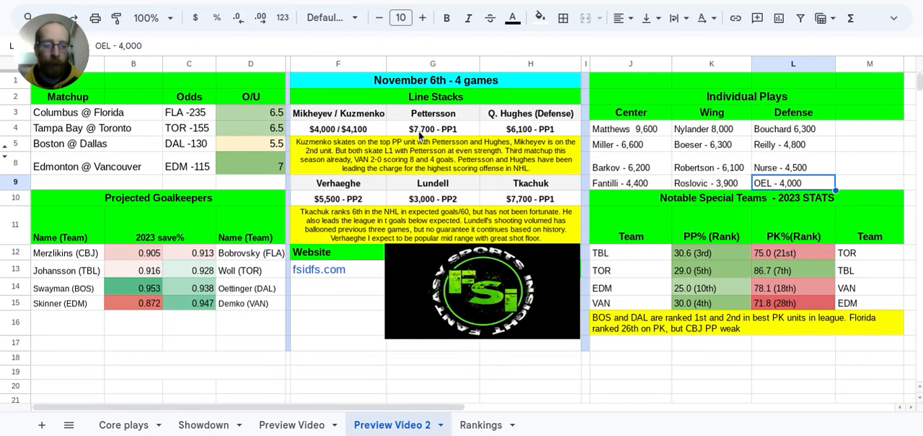
mouse_move(671, 321)
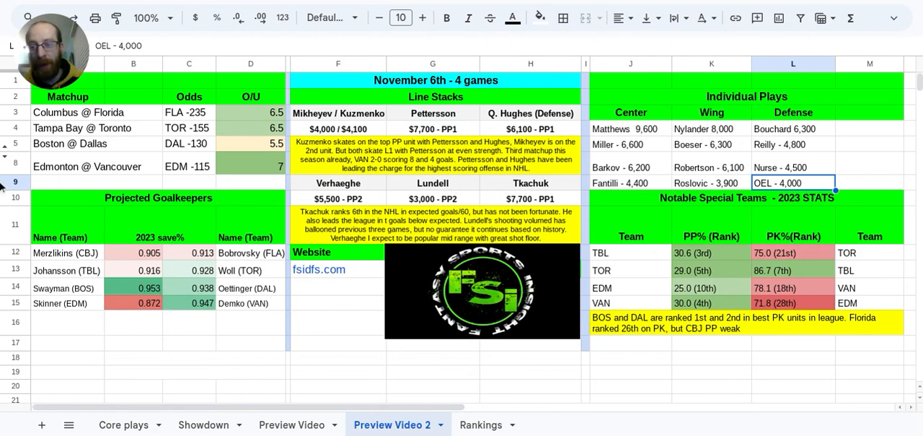
mouse_move(129, 169)
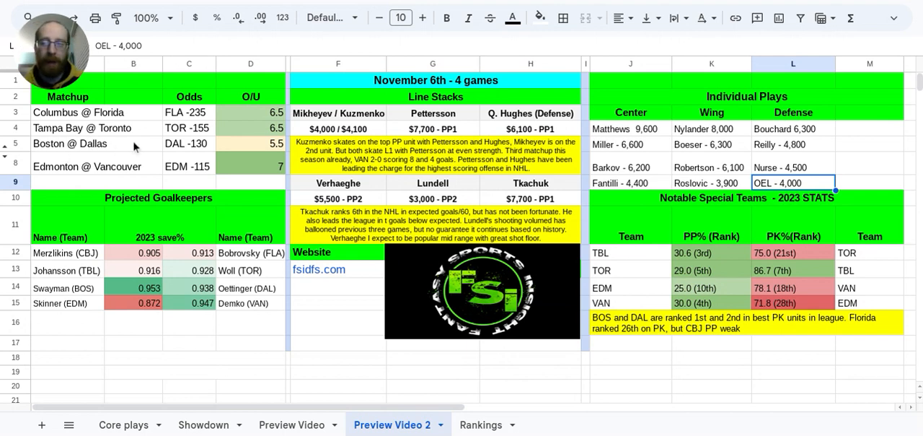
click(81, 128)
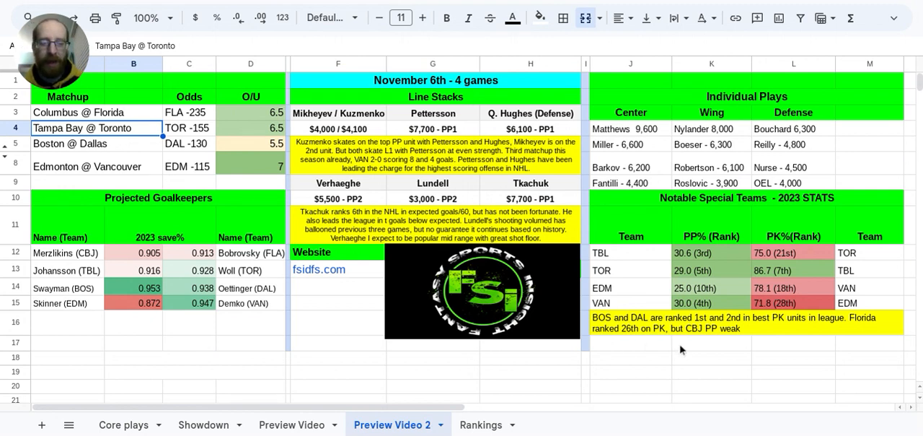
mouse_move(677, 372)
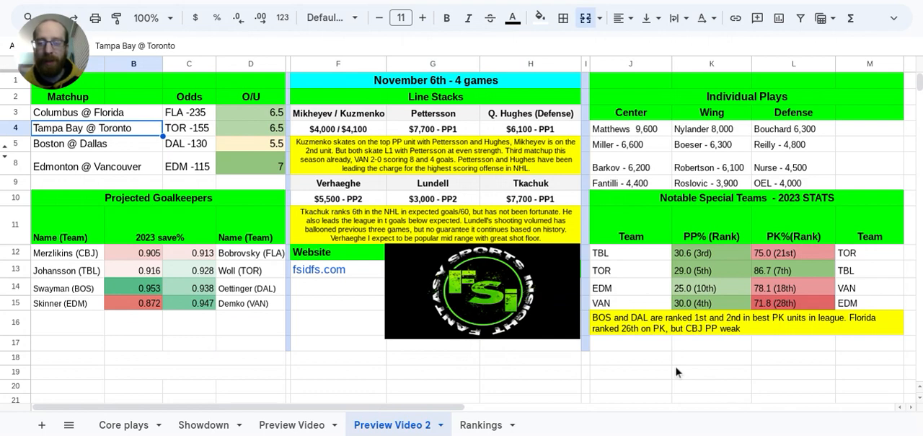